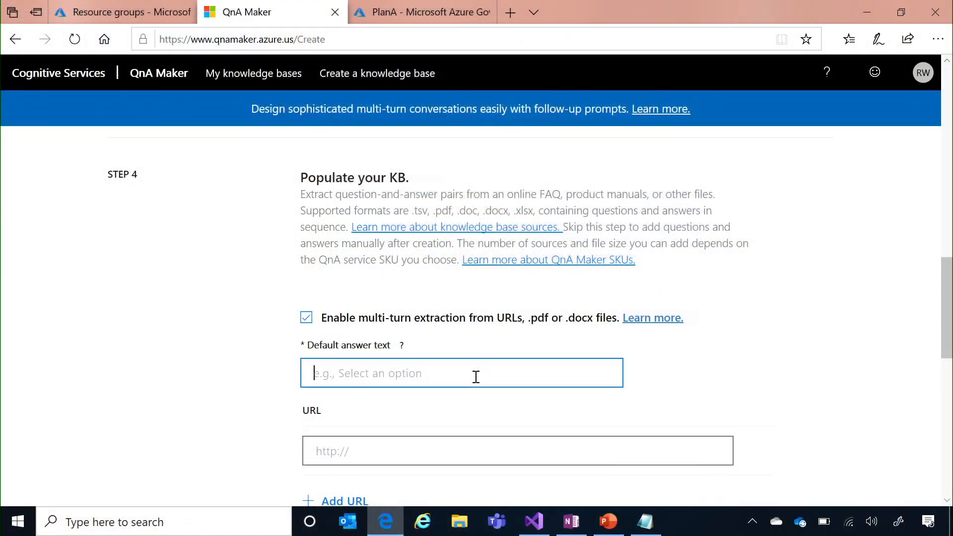
# Enter 'Select an option' as the default answer text, correcting the mistyped ending
pyautogui.write('S')
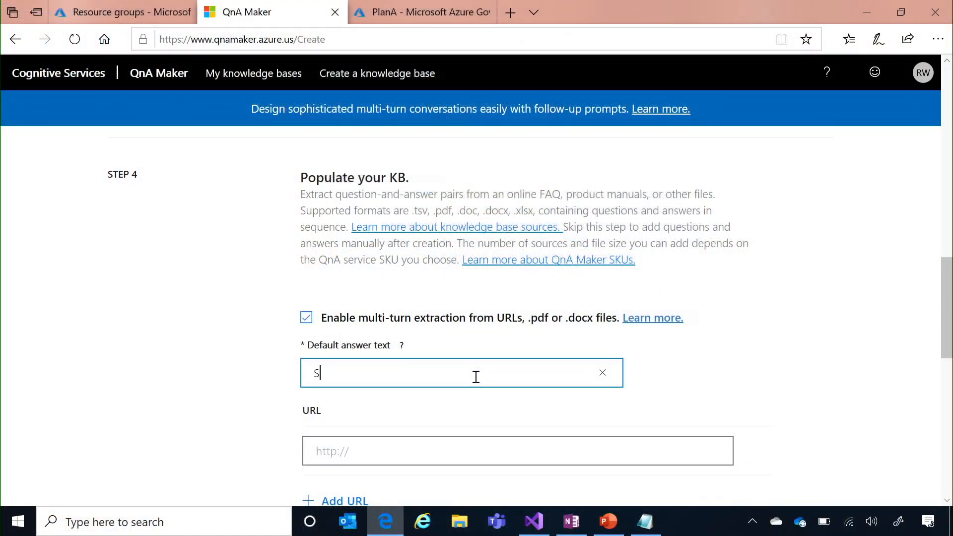
pyautogui.write('ele')
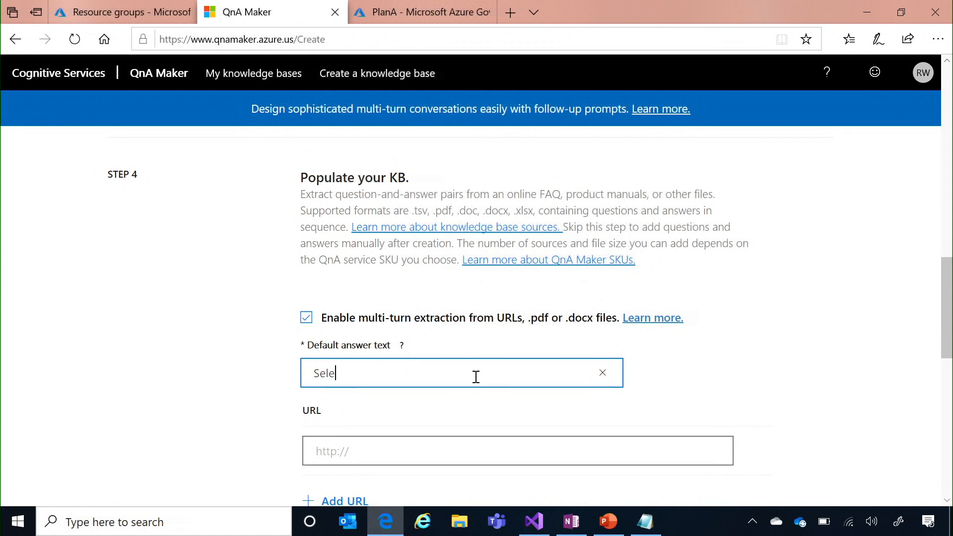
pyautogui.write('ct an iption')
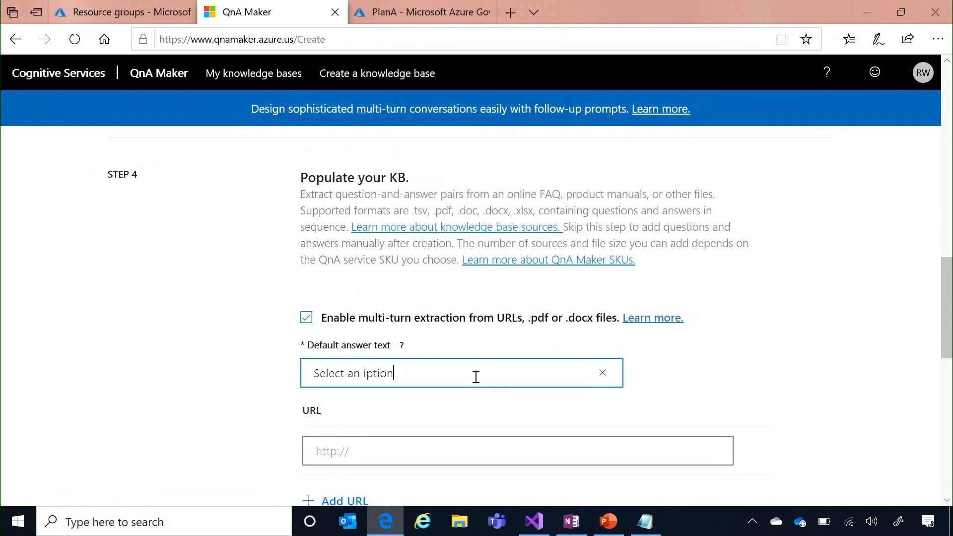
pyautogui.press('Backspace')
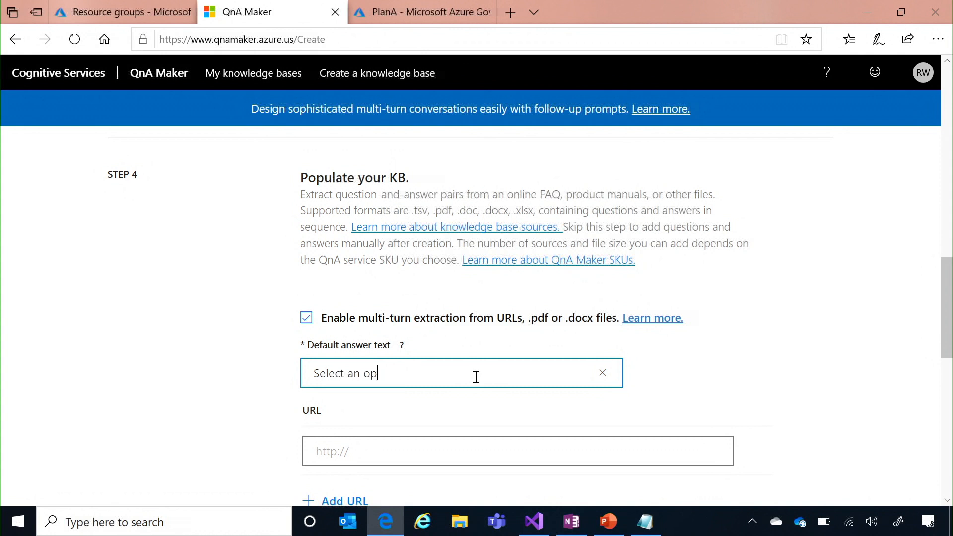
pyautogui.write('tion')
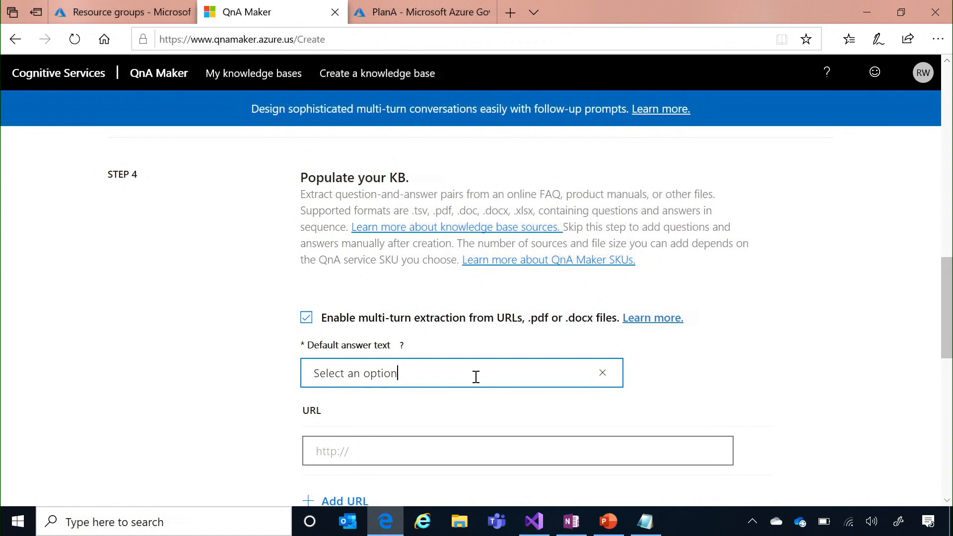
pyautogui.moveTo(729, 355)
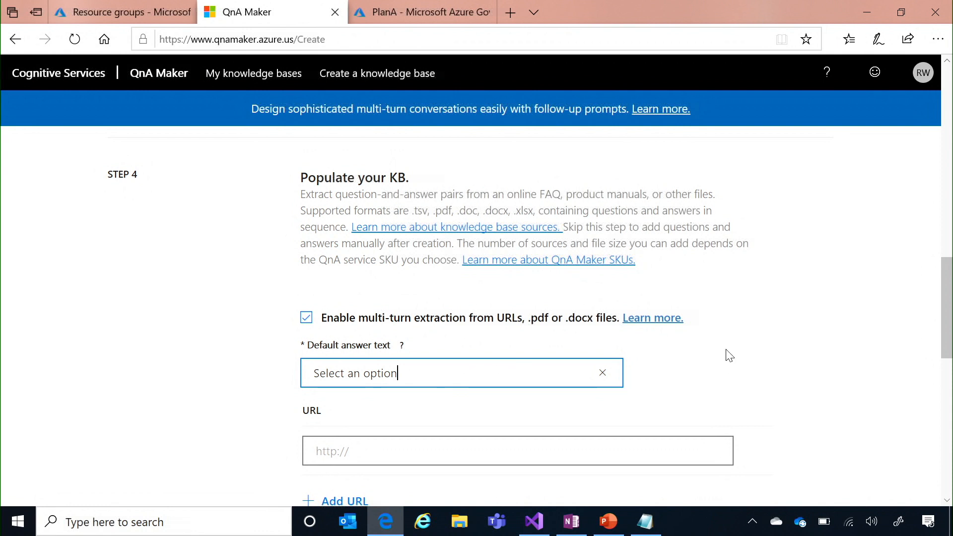
# Copy the software-download FAQ URL from the notes file into the FAQ source field
pyautogui.scroll(-3)
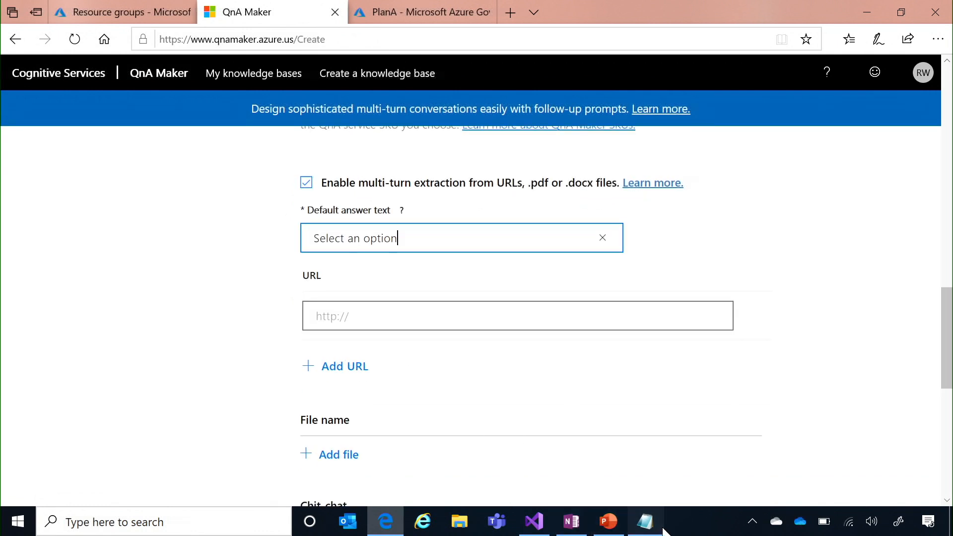
pyautogui.click(645, 521)
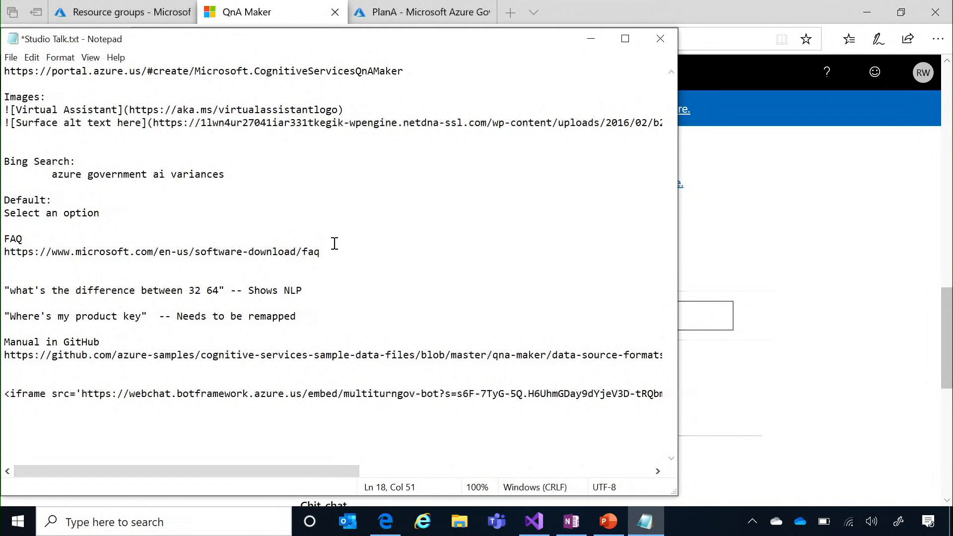
pyautogui.tripleClick(161, 251)
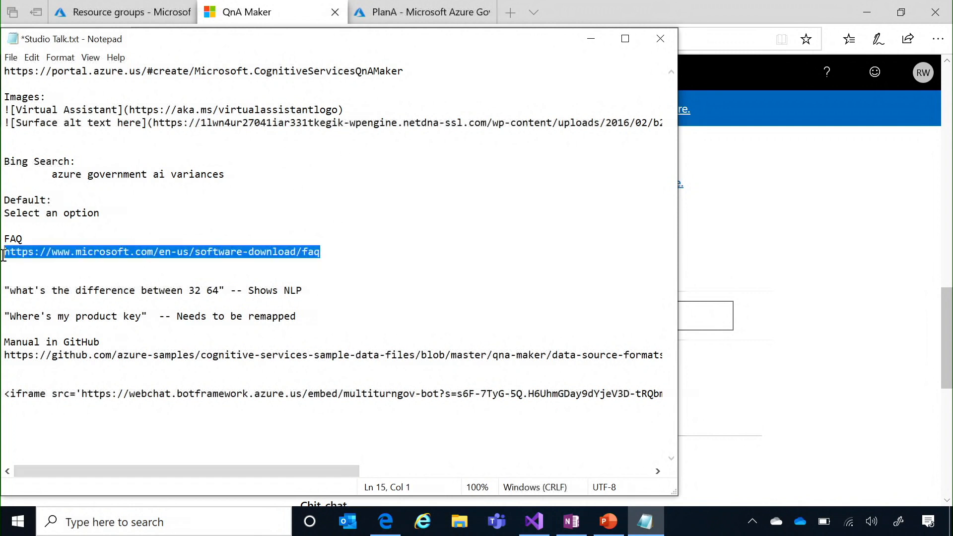
pyautogui.moveTo(819, 269)
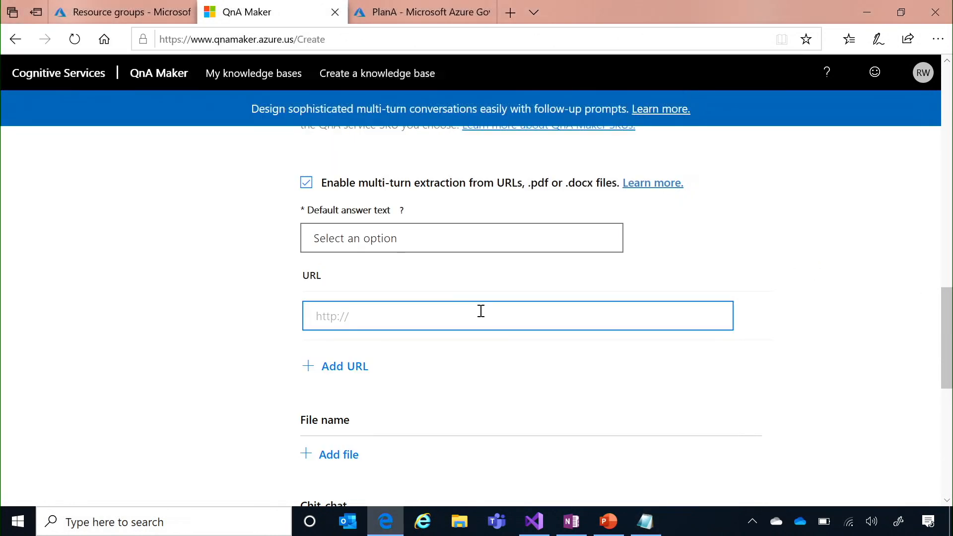
pyautogui.write('https://www.microsoft.com/en-us/software-download/faq')
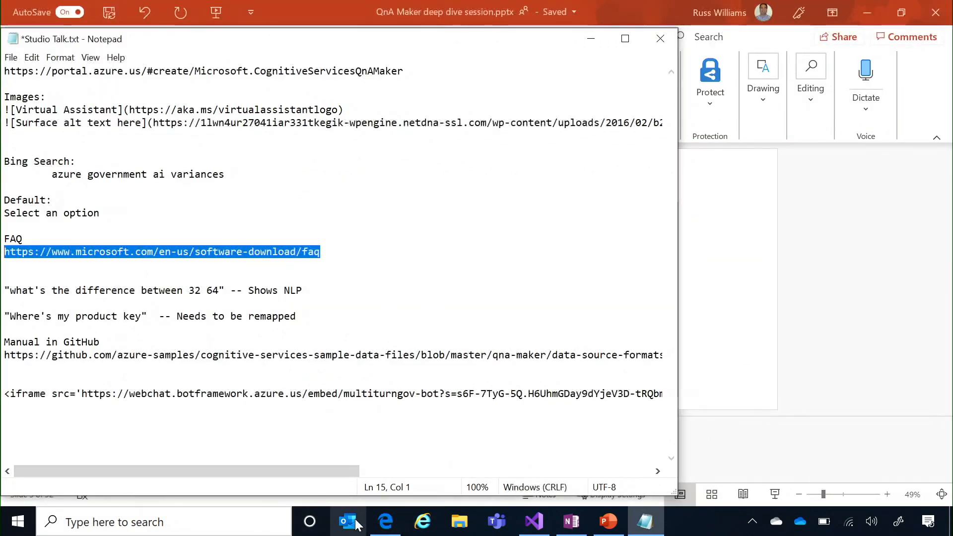
# Preview the software-download FAQ page in a new Edge tab, then return to QnA Maker
pyautogui.click(384, 522)
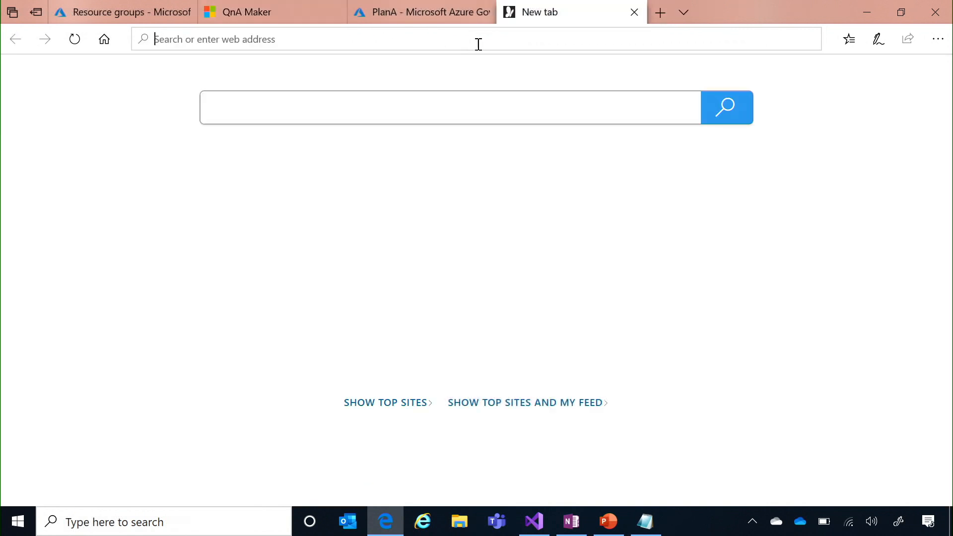
pyautogui.write('https://www.microsoft.com/en-us/software-download/faq')
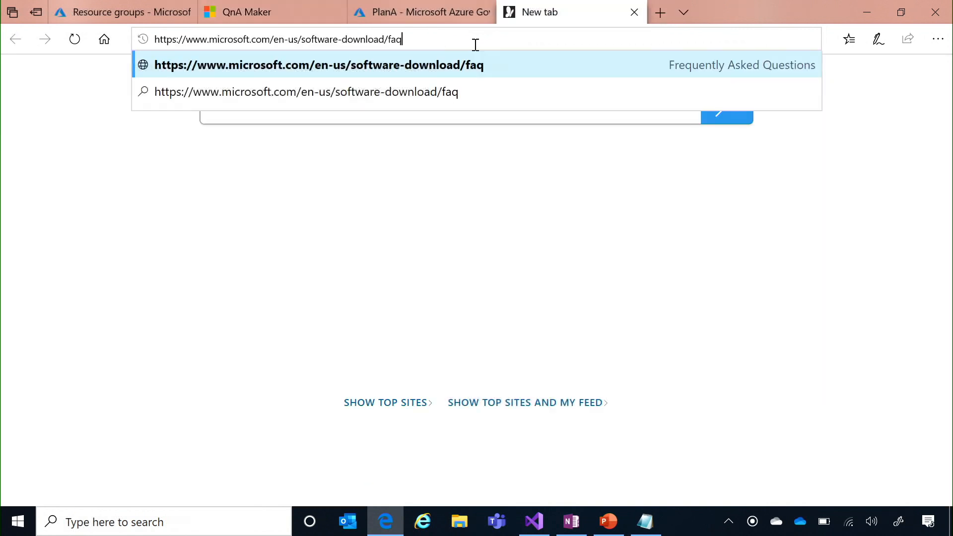
pyautogui.click(319, 65)
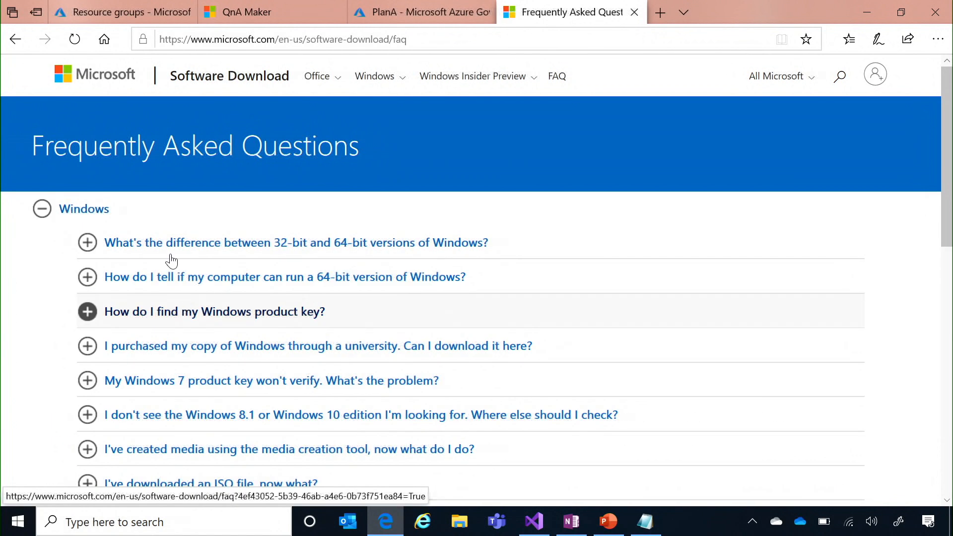
pyautogui.moveTo(239, 318)
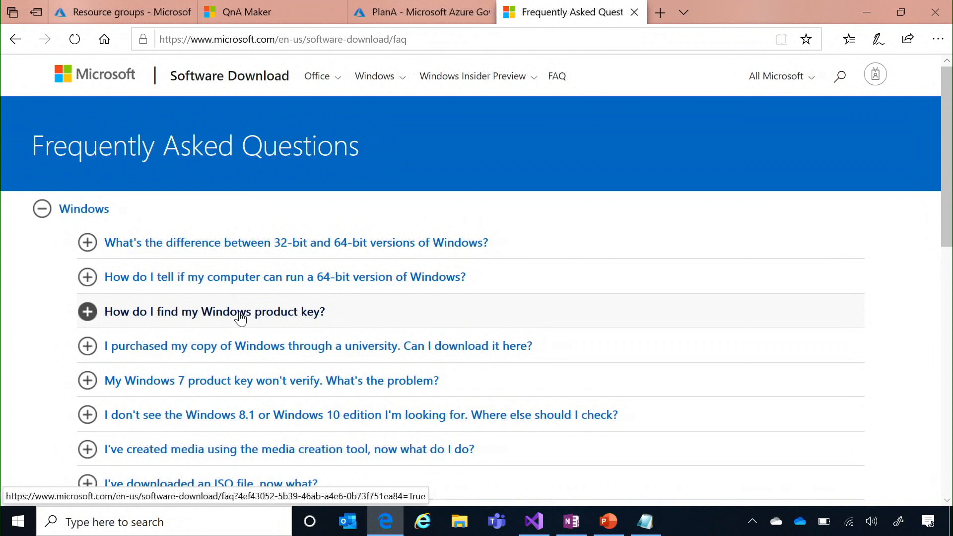
pyautogui.moveTo(84, 209)
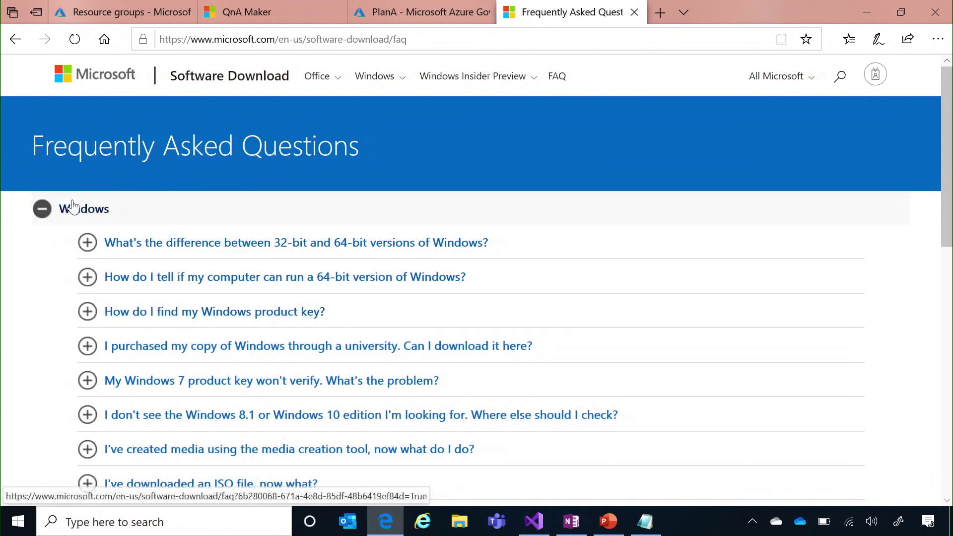
pyautogui.moveTo(422, 12)
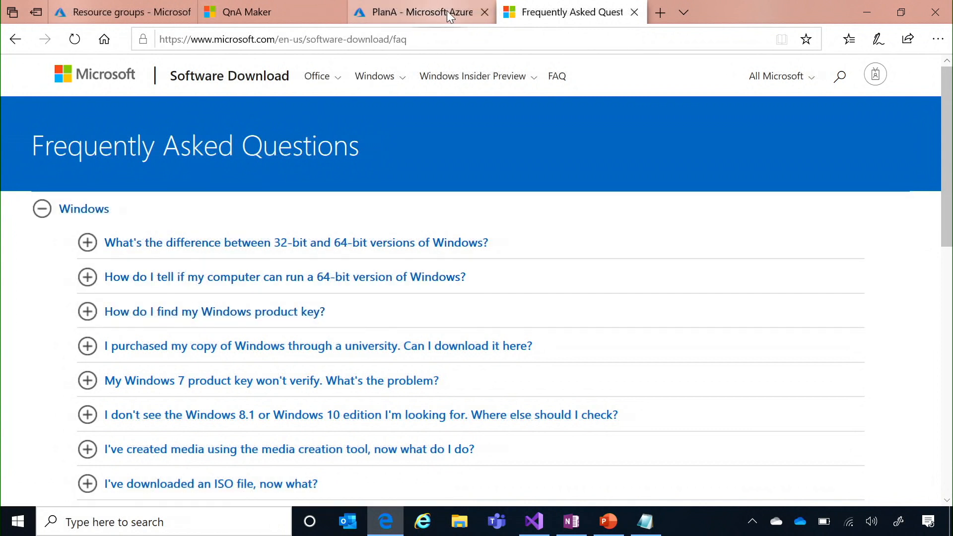
pyautogui.click(420, 12)
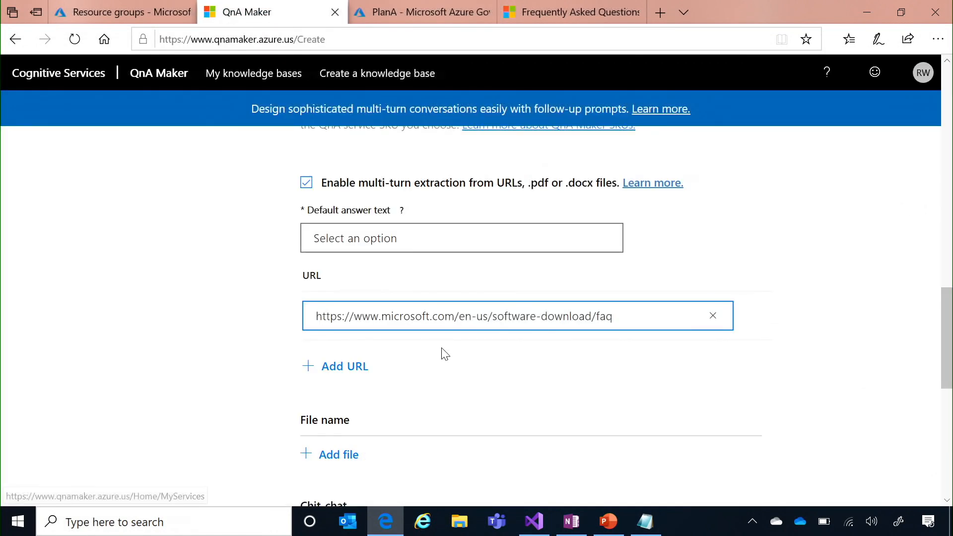
pyautogui.scroll(-3)
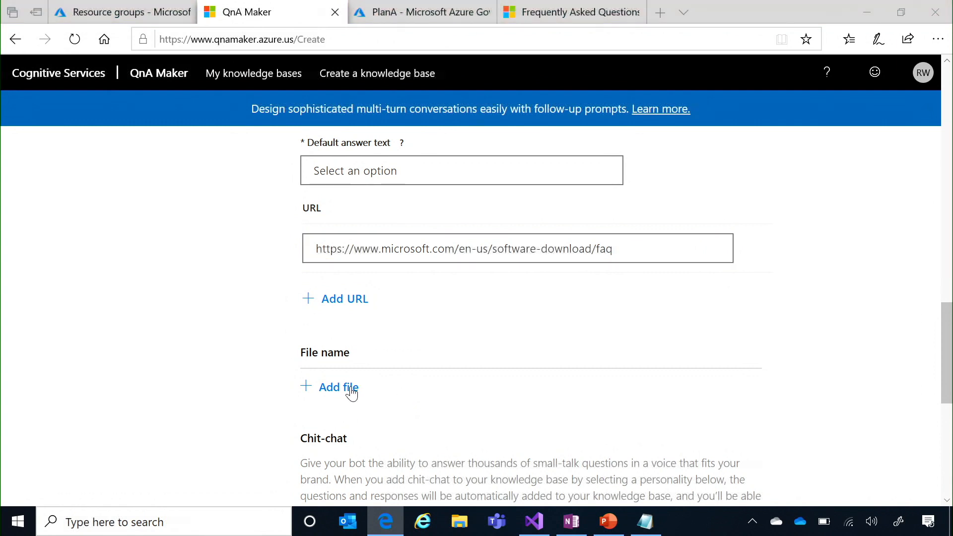
# Add 'How to win friends and influence people.docx' from Documents as a file source
pyautogui.click(338, 387)
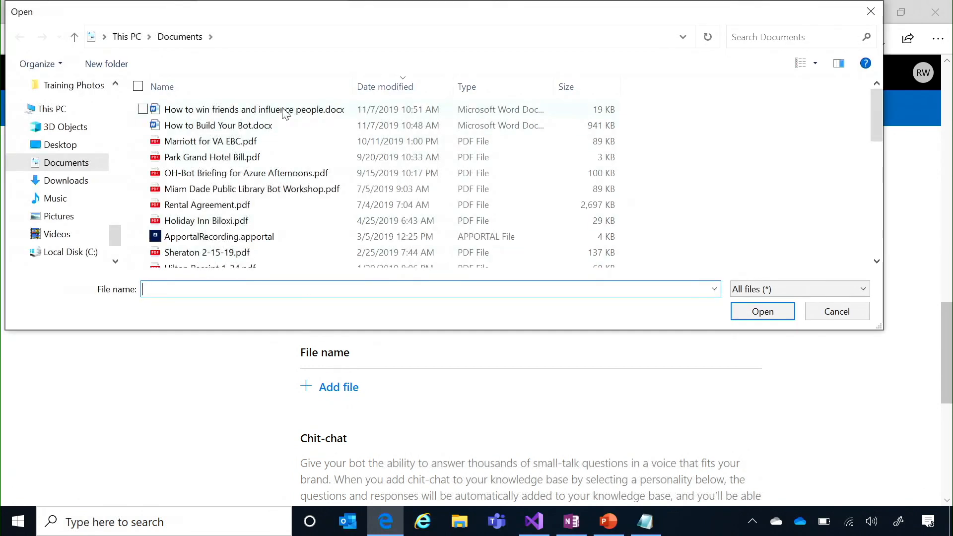
pyautogui.moveTo(254, 109)
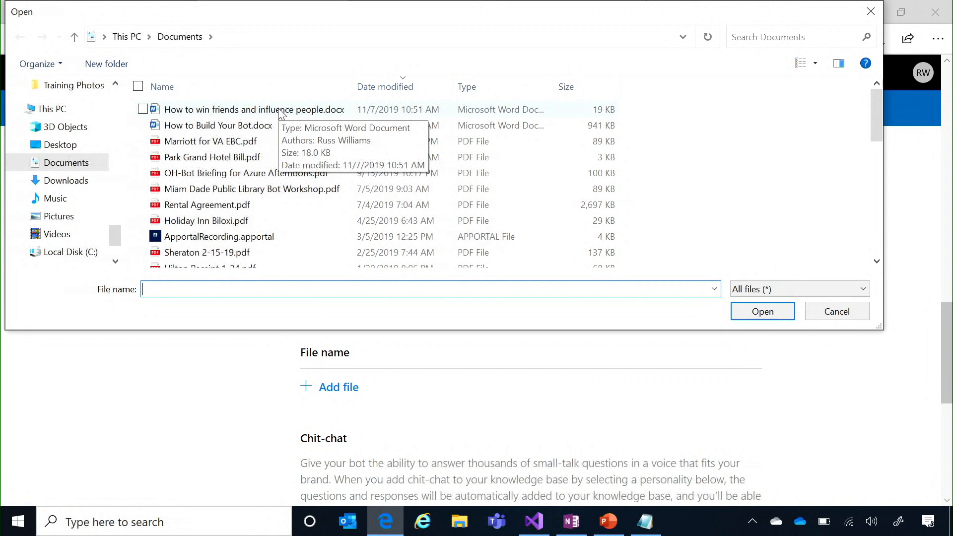
pyautogui.click(255, 109)
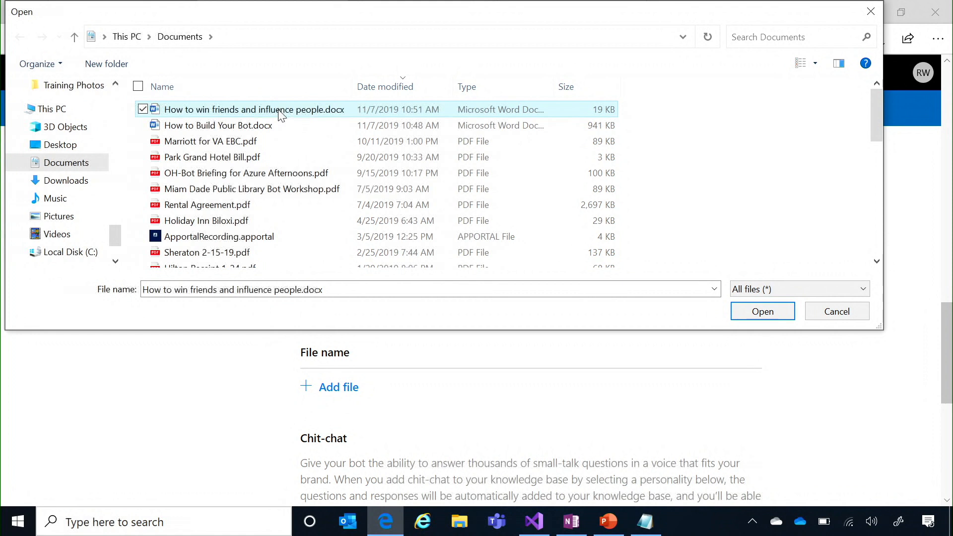
pyautogui.moveTo(339, 189)
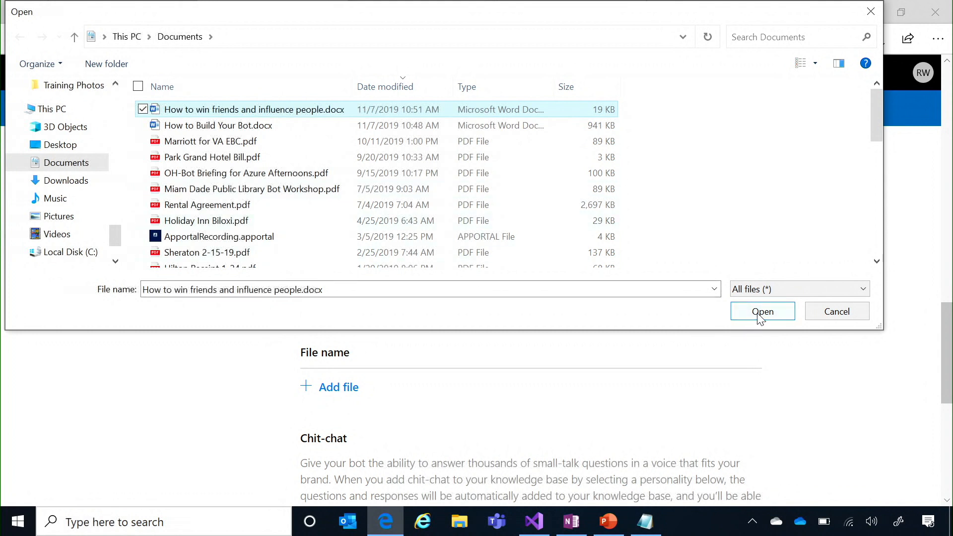
pyautogui.moveTo(754, 320)
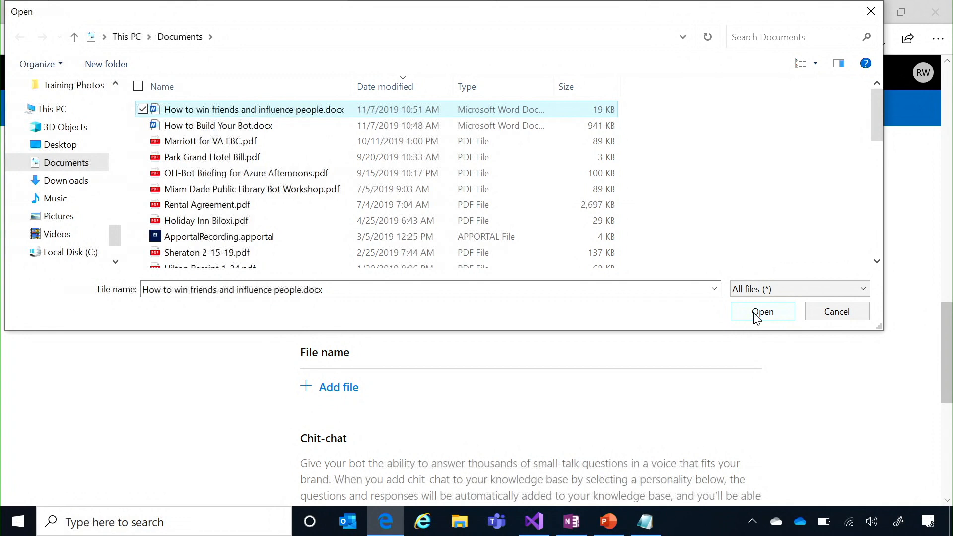
pyautogui.click(763, 311)
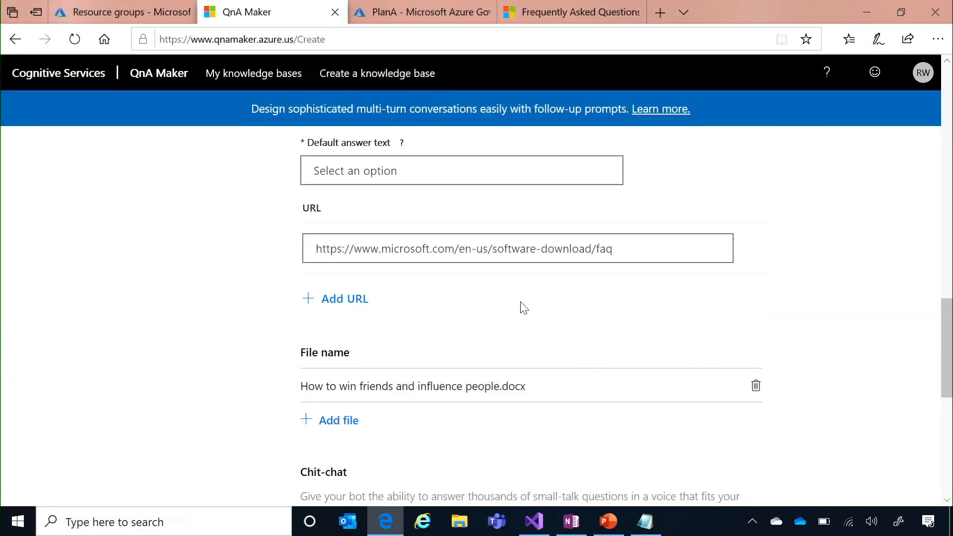
# Choose the Witty chit-chat personality for the knowledge base
pyautogui.scroll(-3)
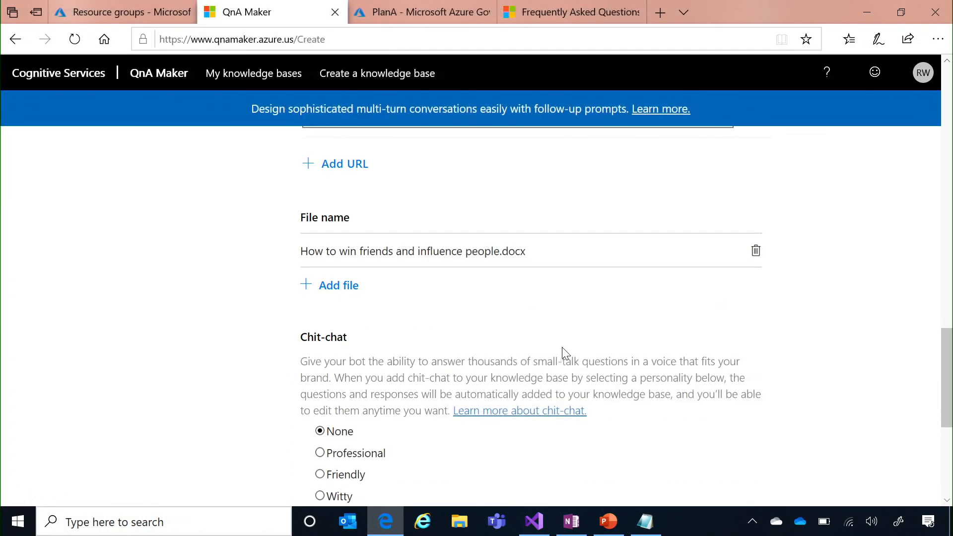
pyautogui.scroll(-3)
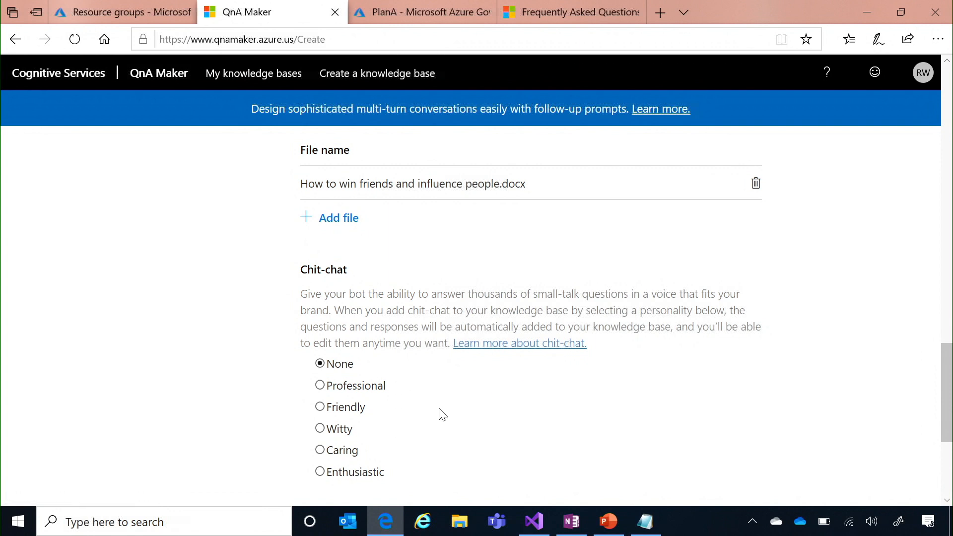
pyautogui.scroll(-3)
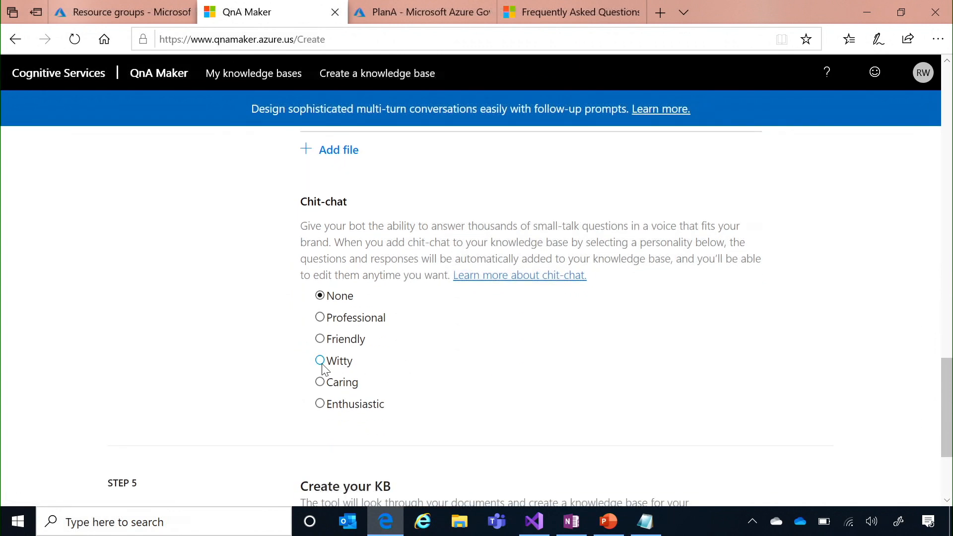
pyautogui.click(320, 360)
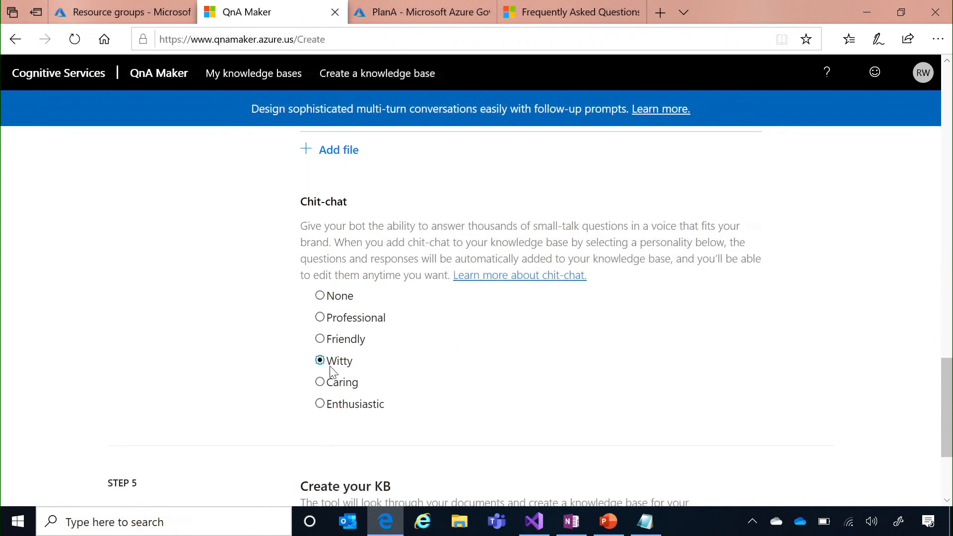
pyautogui.moveTo(339, 375)
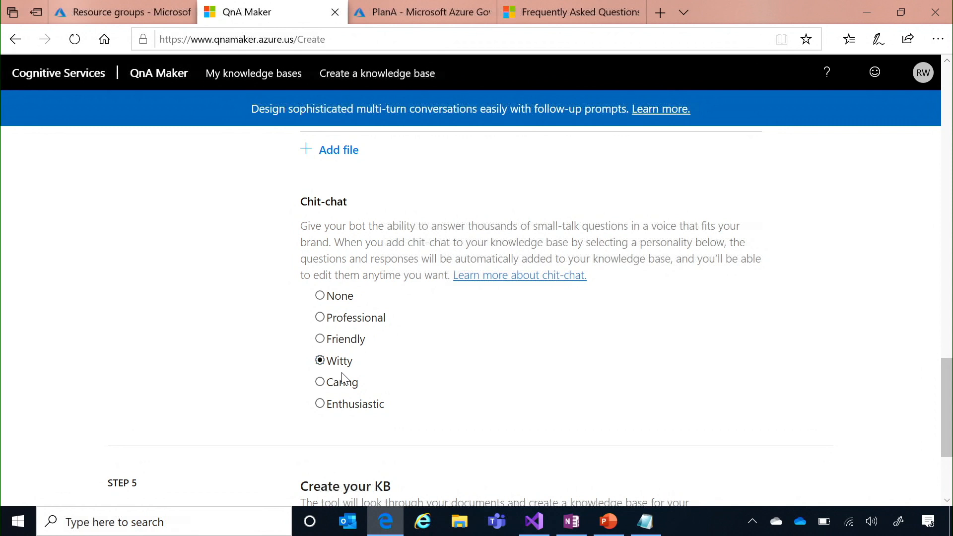
pyautogui.moveTo(362, 372)
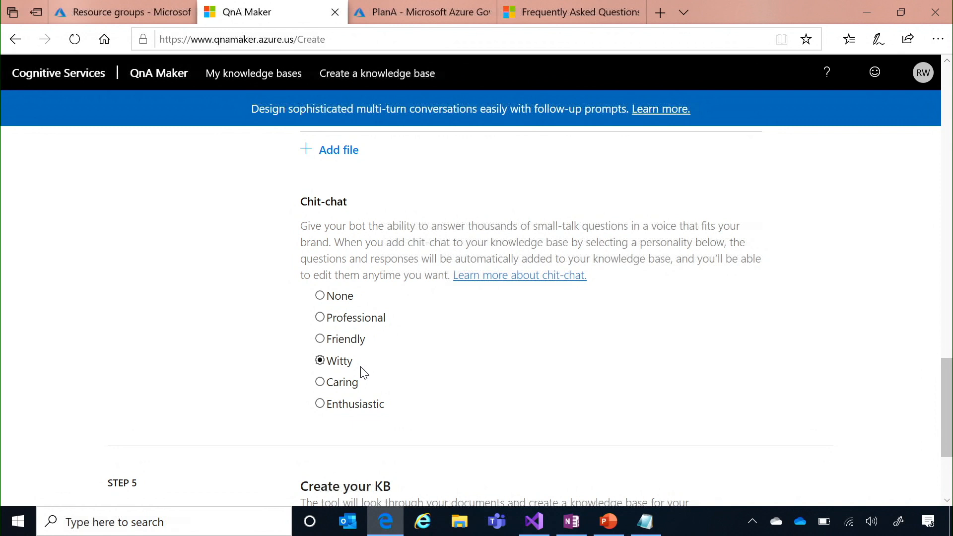
pyautogui.moveTo(377, 374)
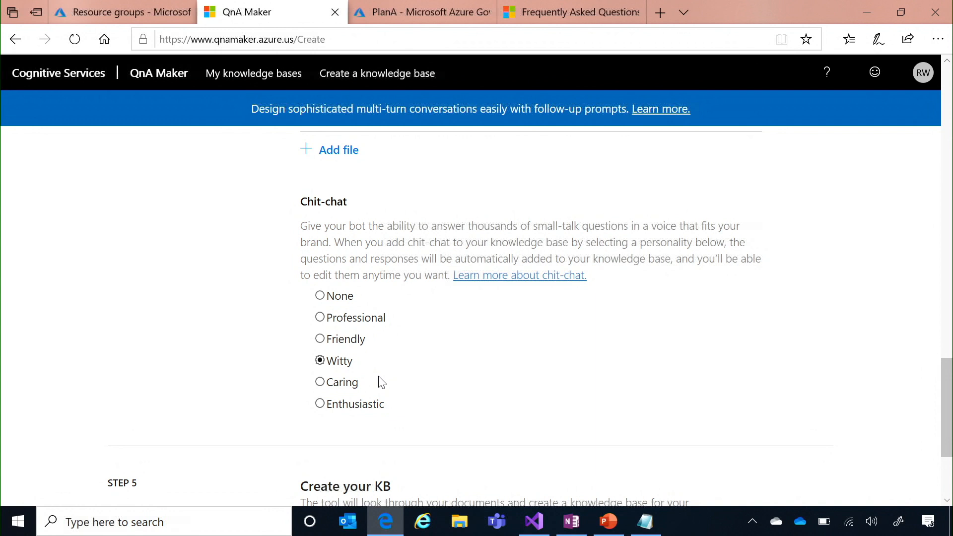
# Create the PlanA knowledge base from the chosen sources, yielding 120 QnA pairs
pyautogui.scroll(-3)
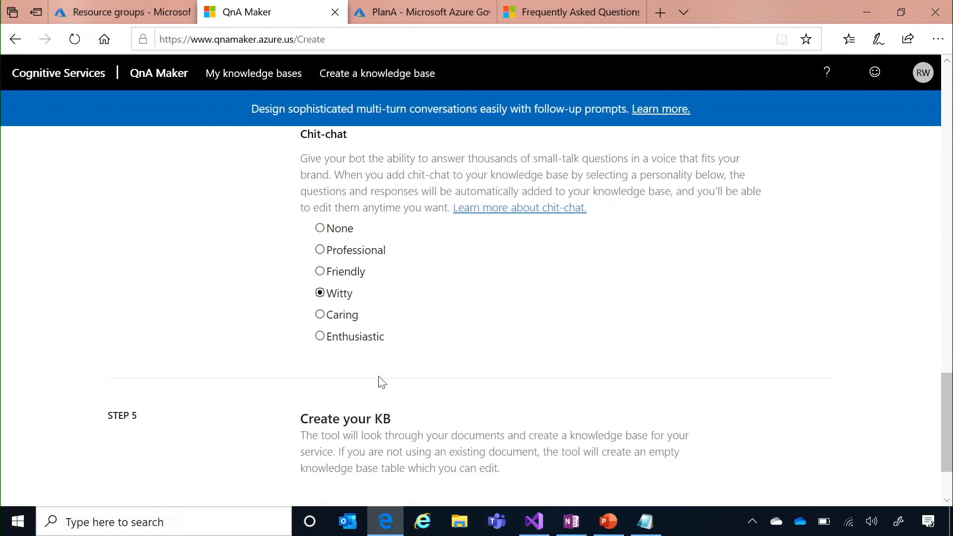
pyautogui.scroll(-3)
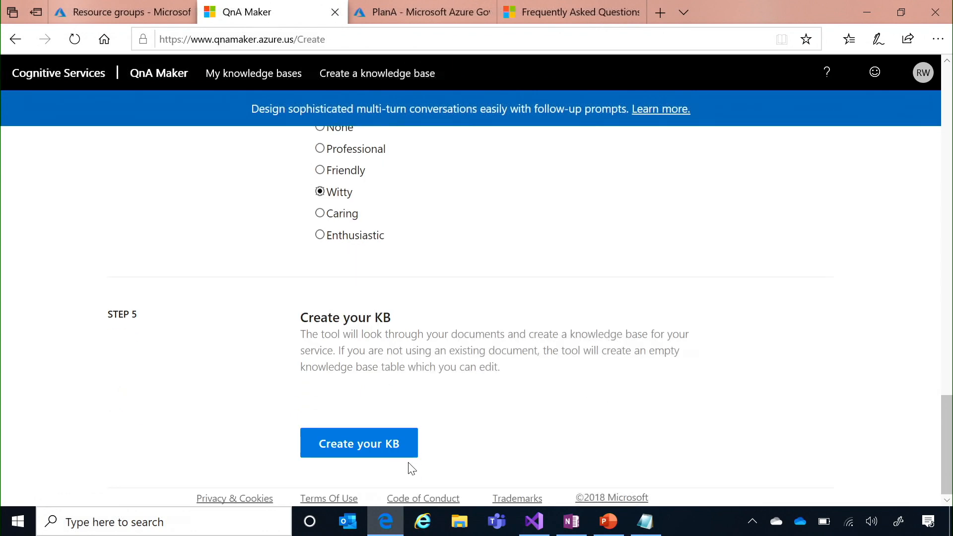
pyautogui.moveTo(359, 443)
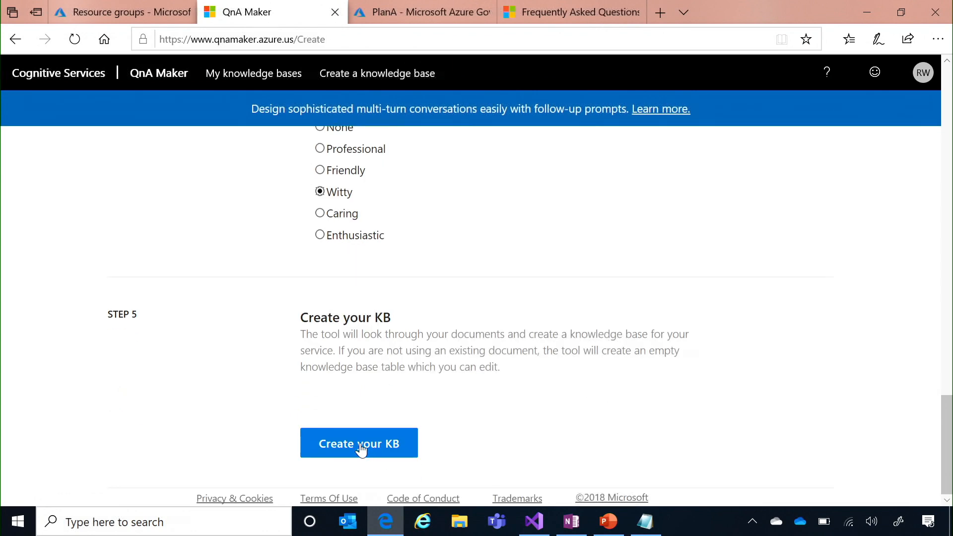
pyautogui.click(358, 444)
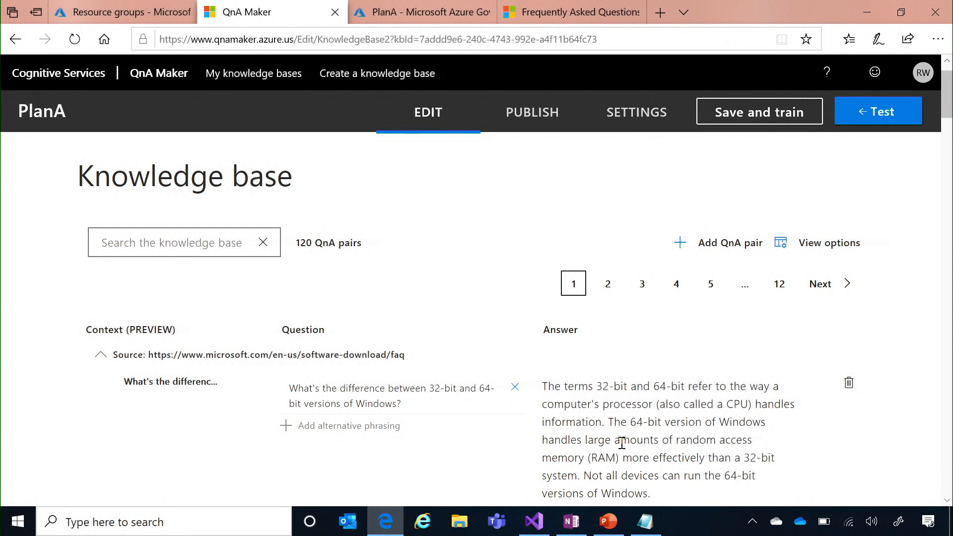
pyautogui.moveTo(561, 426)
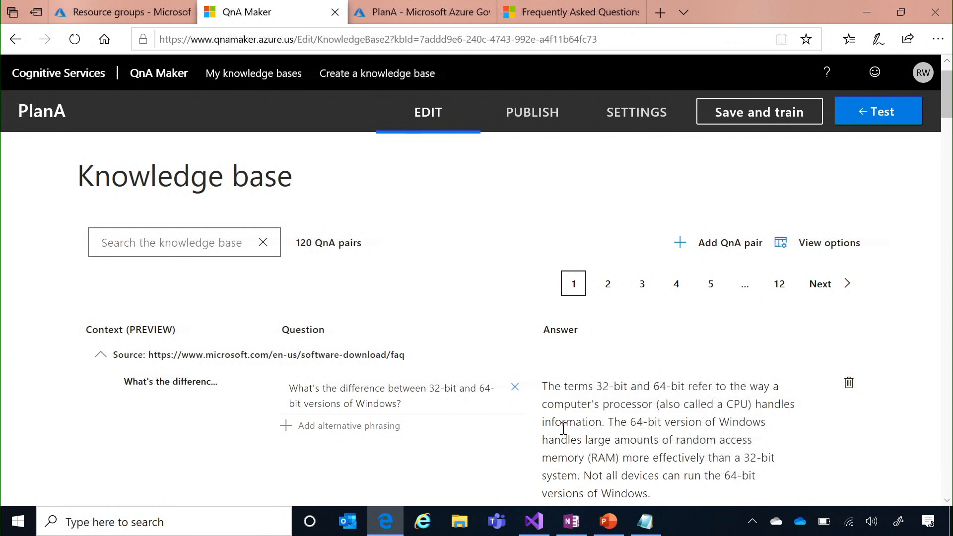
pyautogui.moveTo(512, 380)
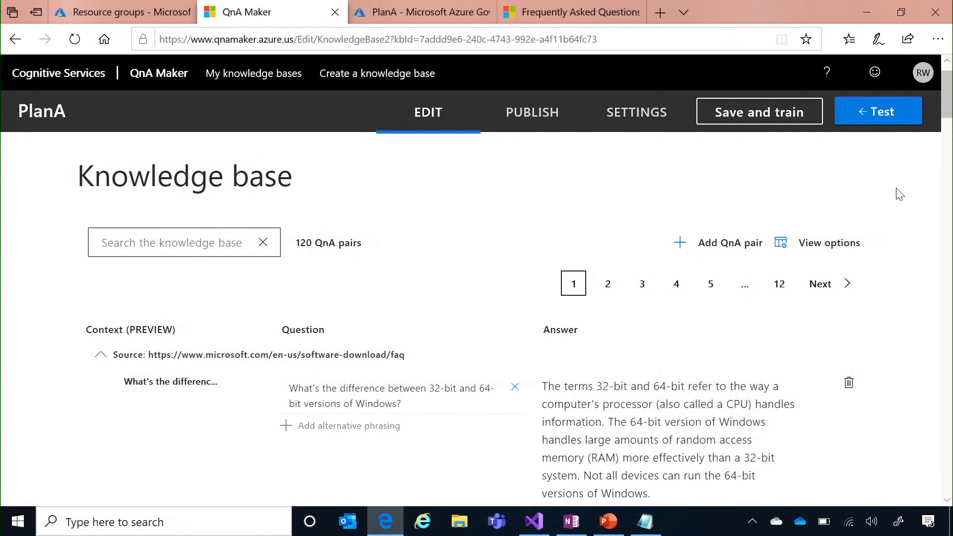
pyautogui.moveTo(882, 177)
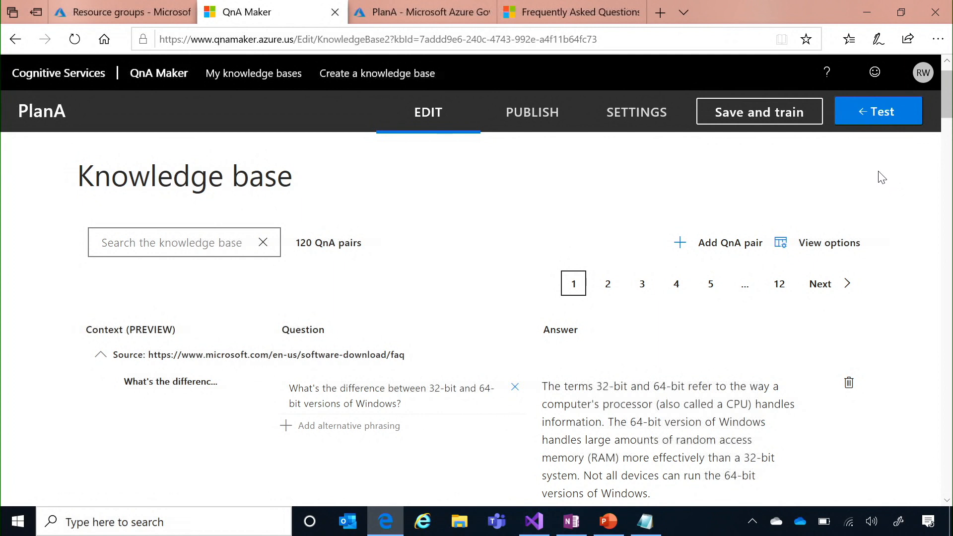
pyautogui.moveTo(942, 128)
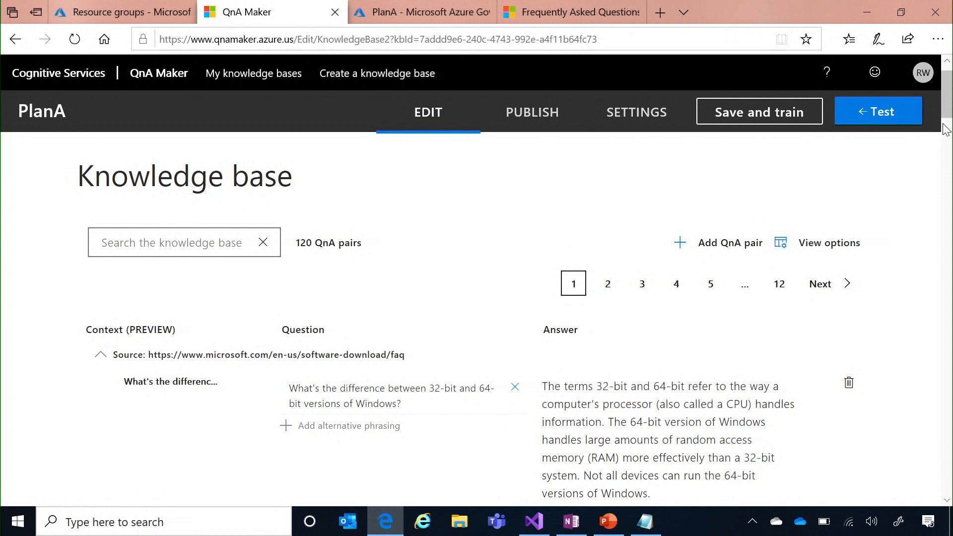
pyautogui.scroll(-3)
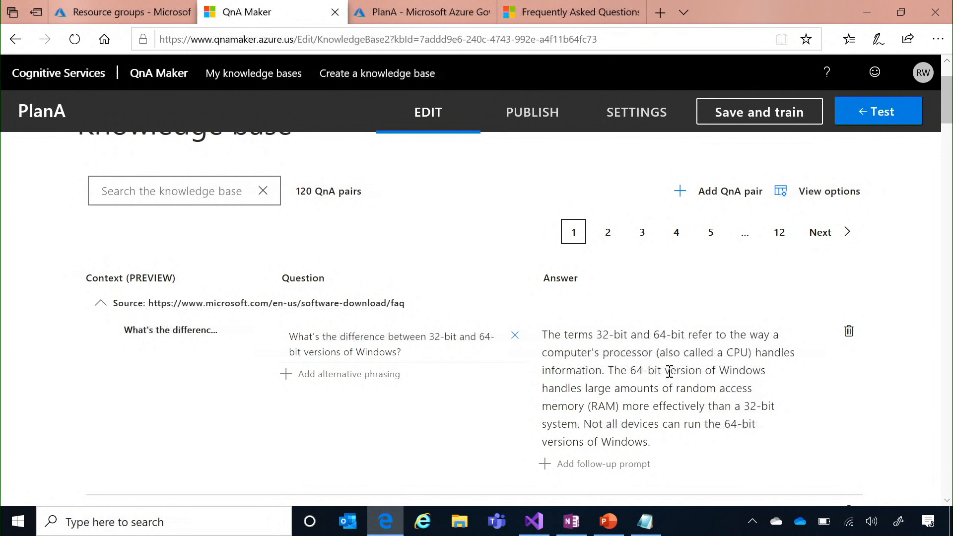
pyautogui.moveTo(637, 350)
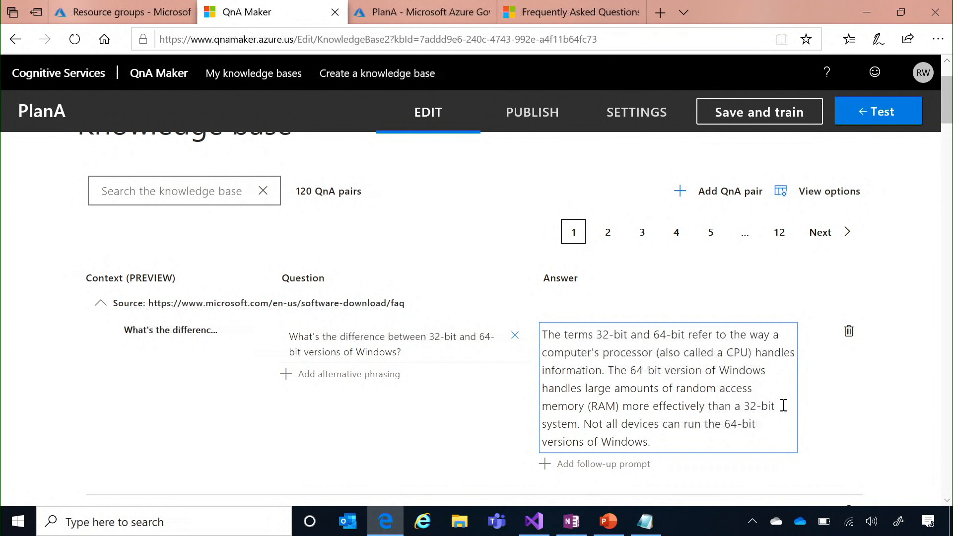
# Bold '32-bit and 64-bit' and insert Virtual Assistant and Surface Markdown image links
pyautogui.write('**')
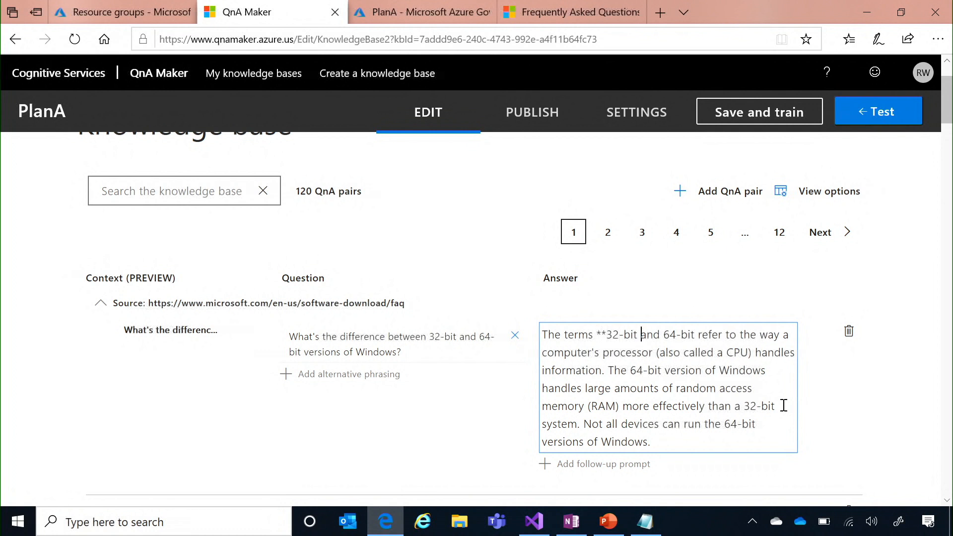
pyautogui.write('*')
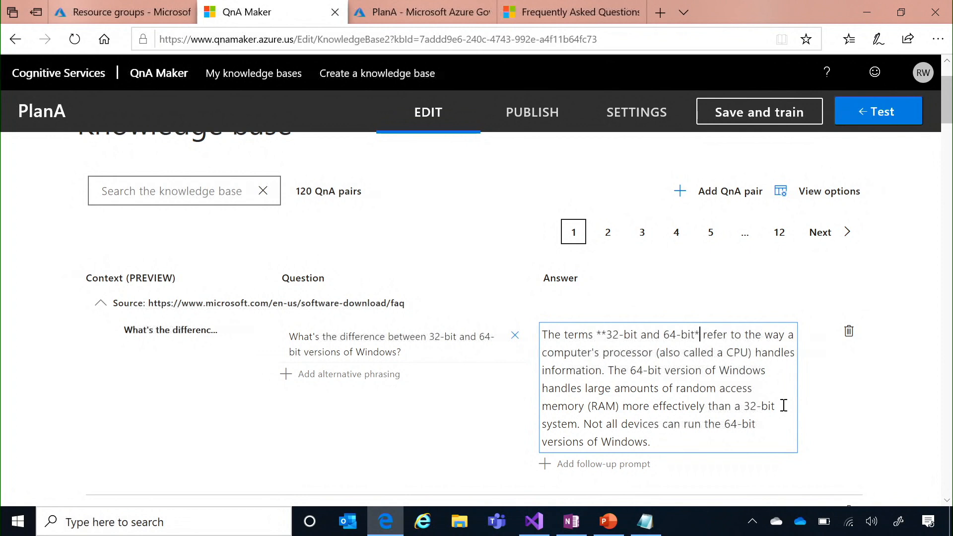
pyautogui.write('*')
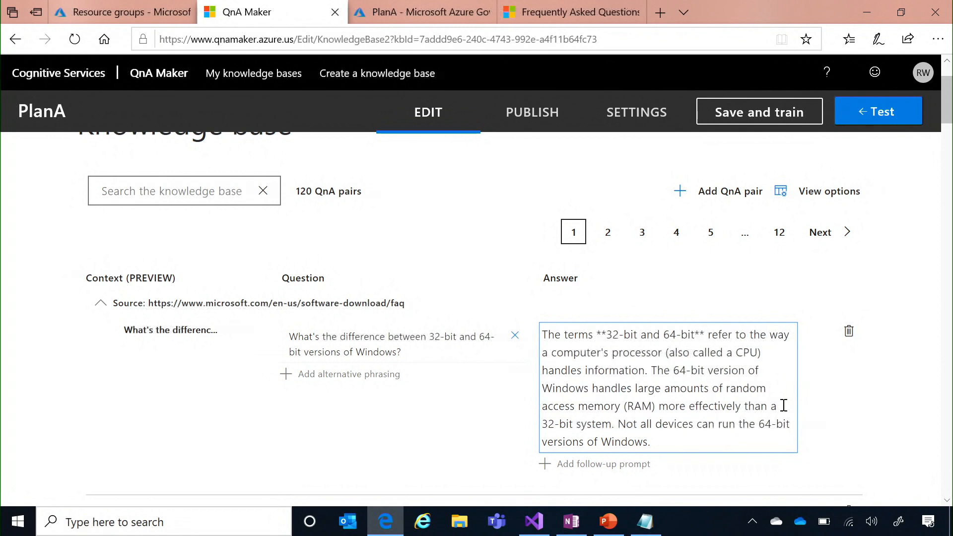
pyautogui.click(646, 522)
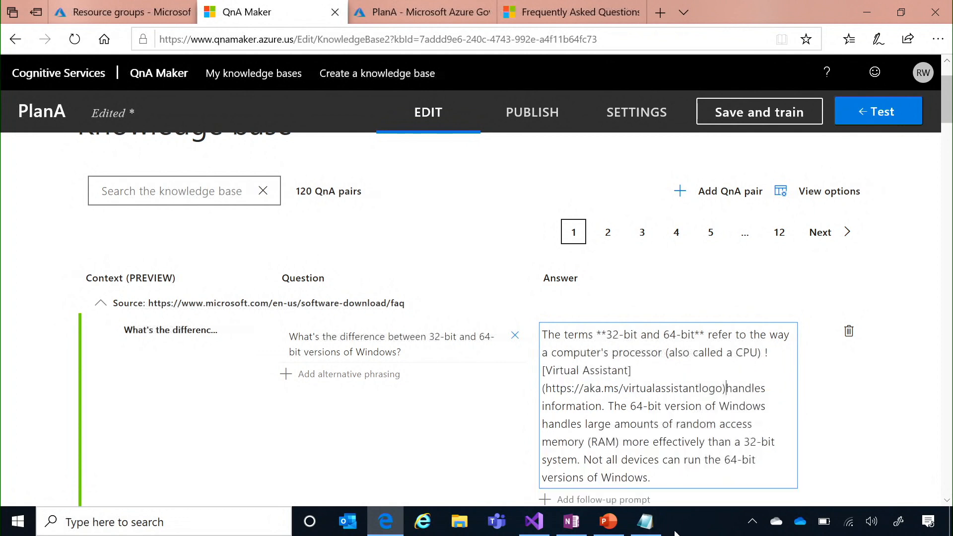
pyautogui.click(645, 522)
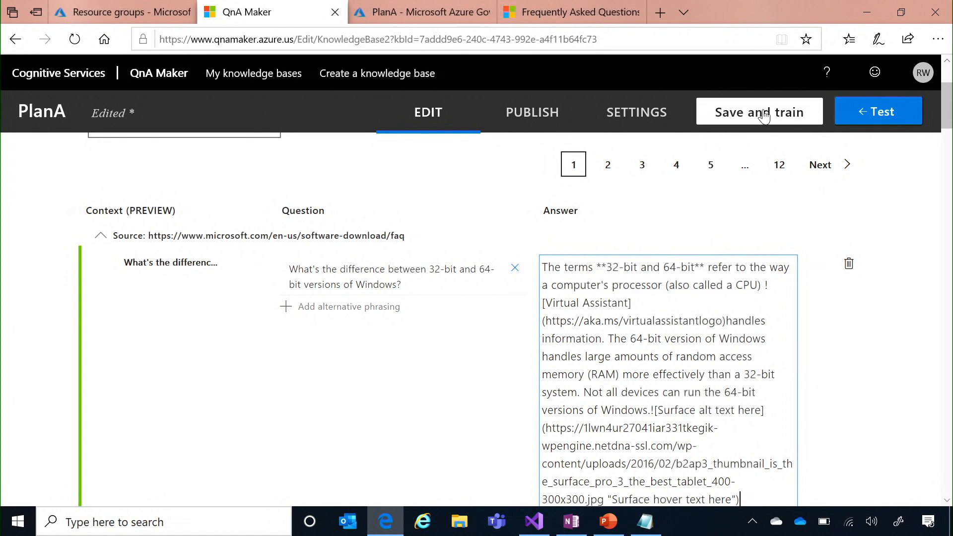
# Save and train PlanA, waiting for the update to finish
pyautogui.click(759, 112)
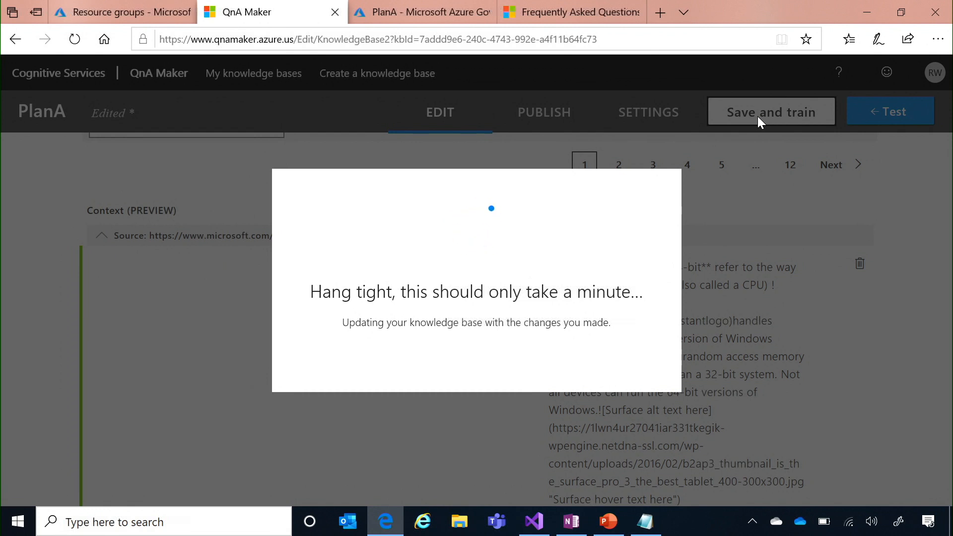
pyautogui.click(770, 111)
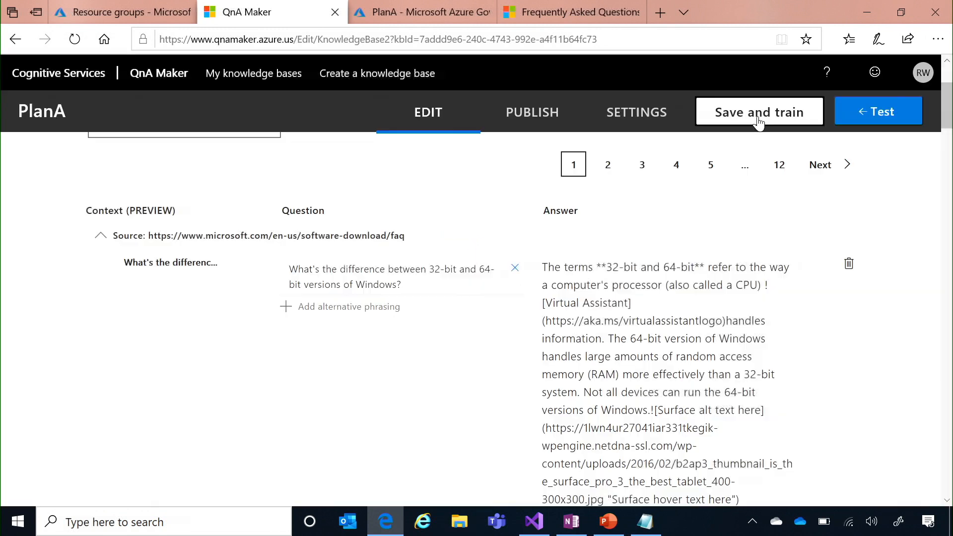